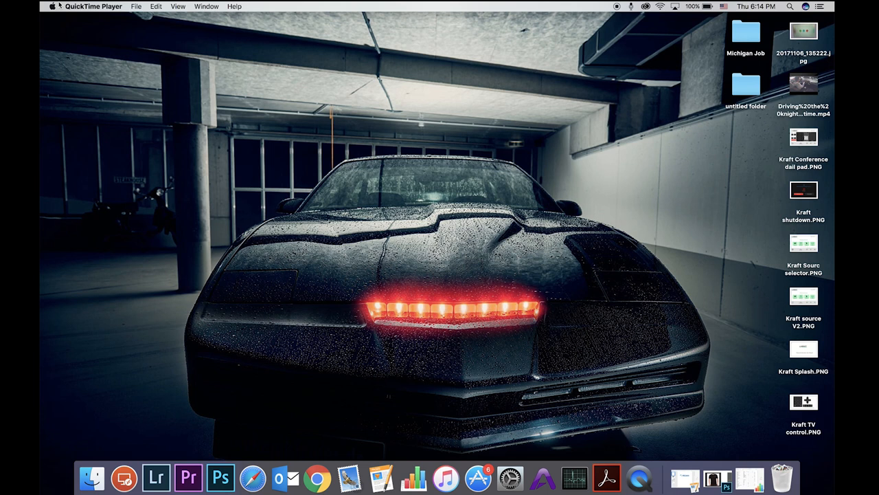
- Launch System Preferences from the Apple menu
click(54, 6)
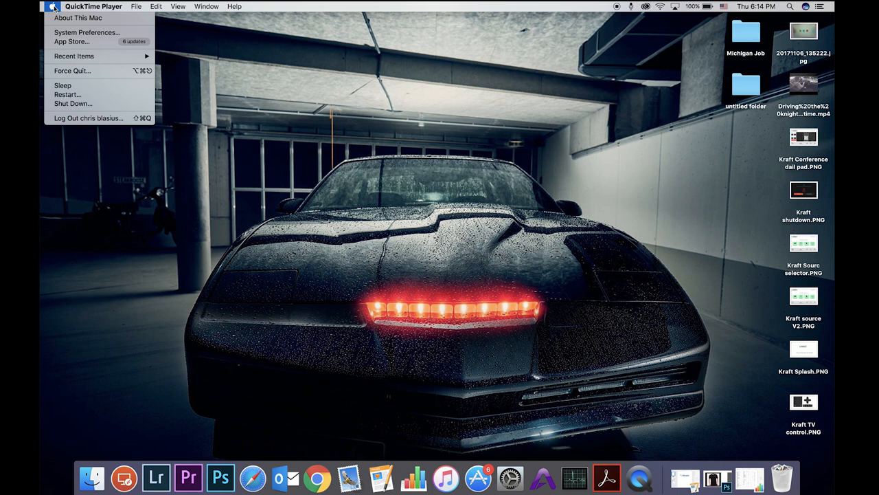
click(87, 33)
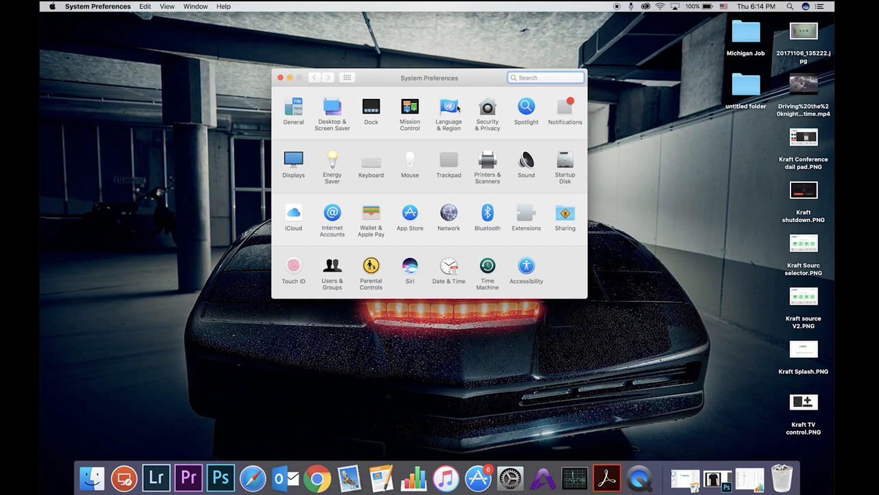
- In Accessibility > Dictation, enable the dictation keyword phrase 'Computer'
click(526, 266)
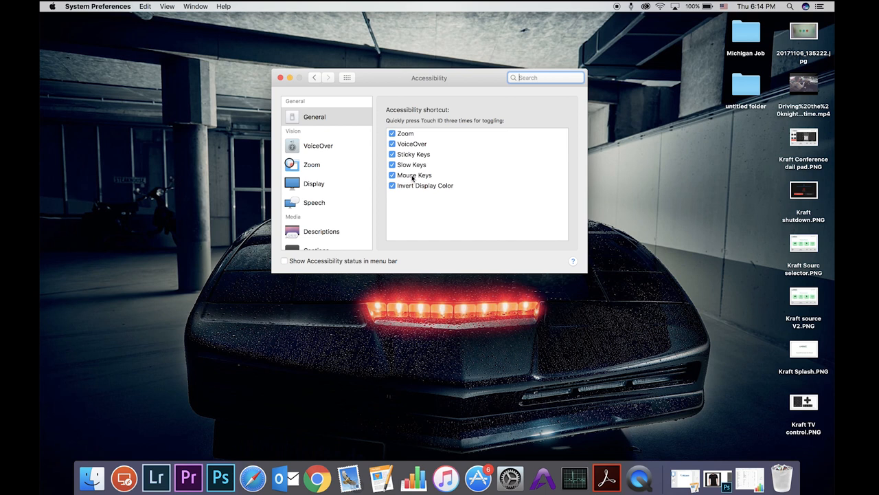
scroll(down, 3)
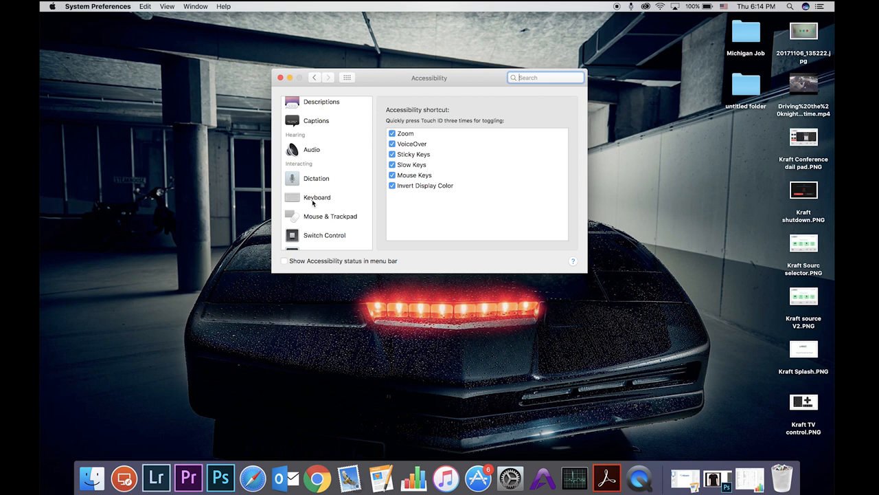
click(316, 178)
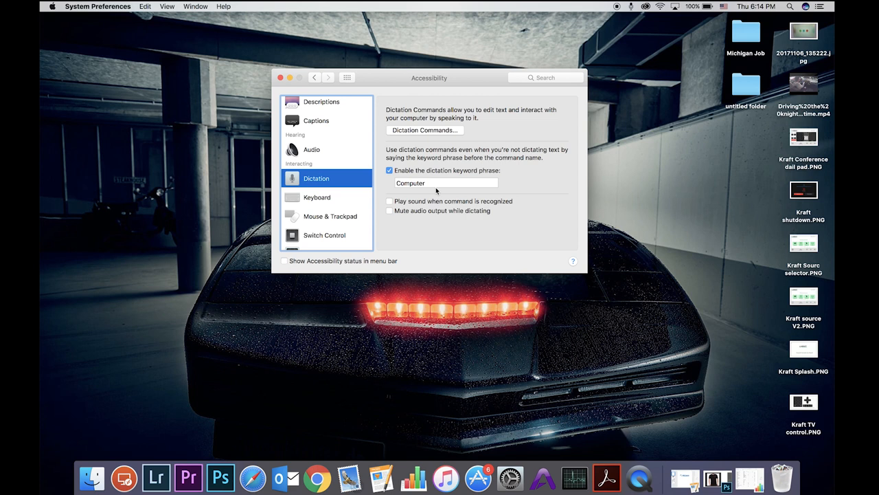
mouse_move(507, 175)
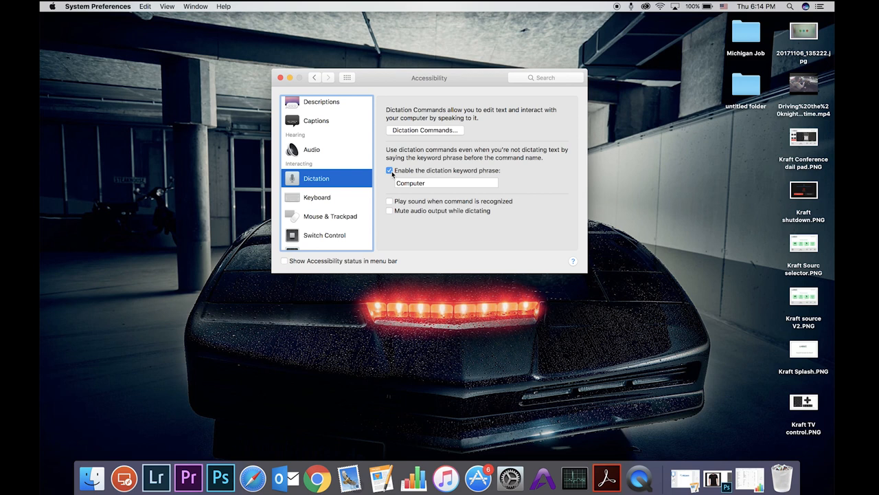
click(424, 130)
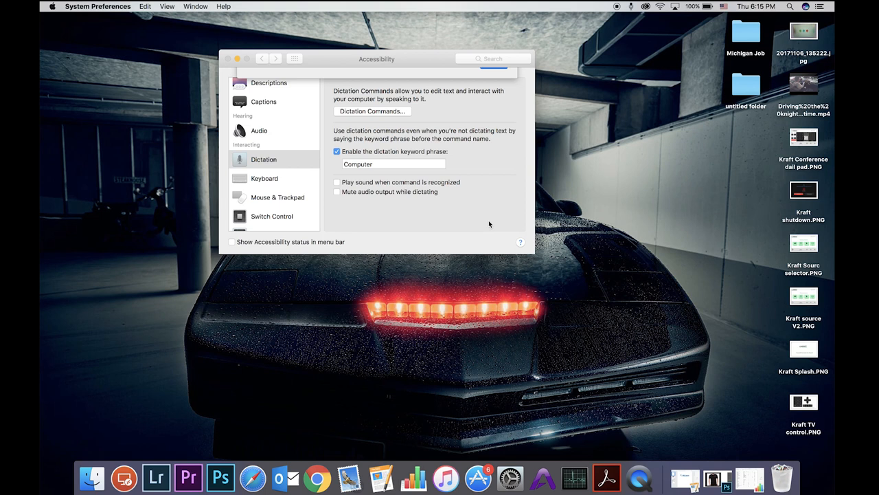
- Open the Dictation Commands list showing custom phrases like 'hi kitt'
click(371, 110)
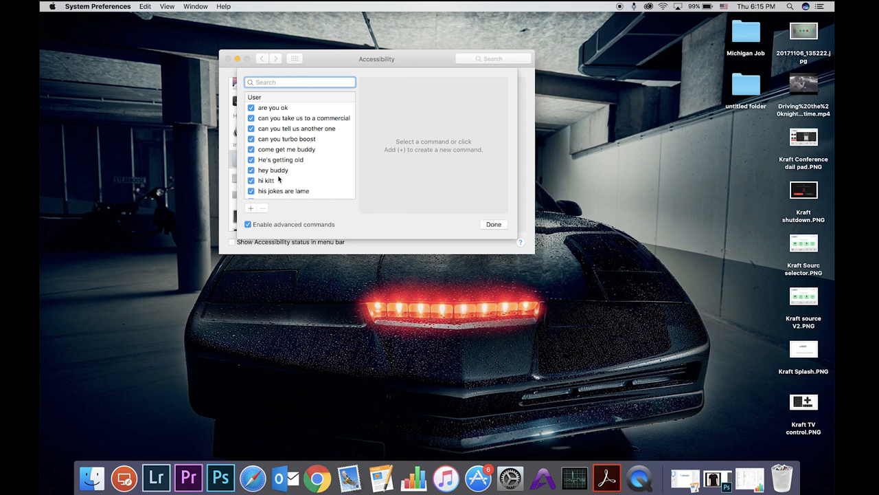
- Add a new dictation command with the phrase 'i'm chris' for any application
click(250, 207)
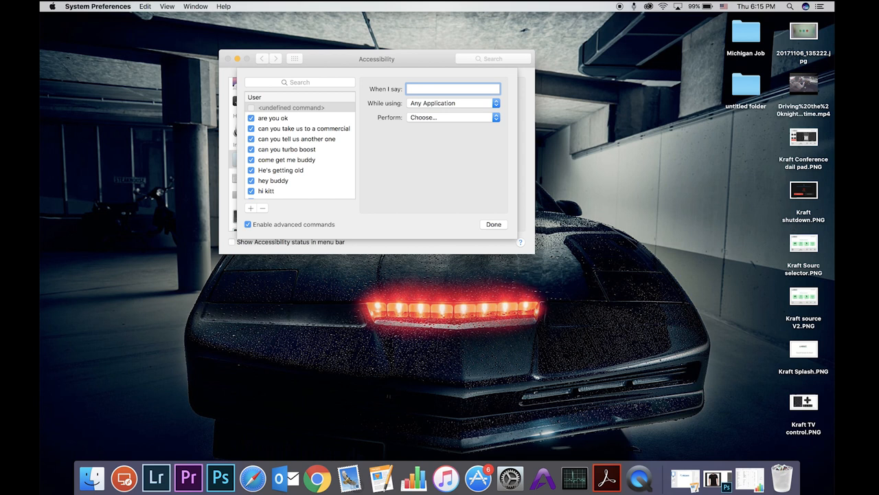
text(im chris)
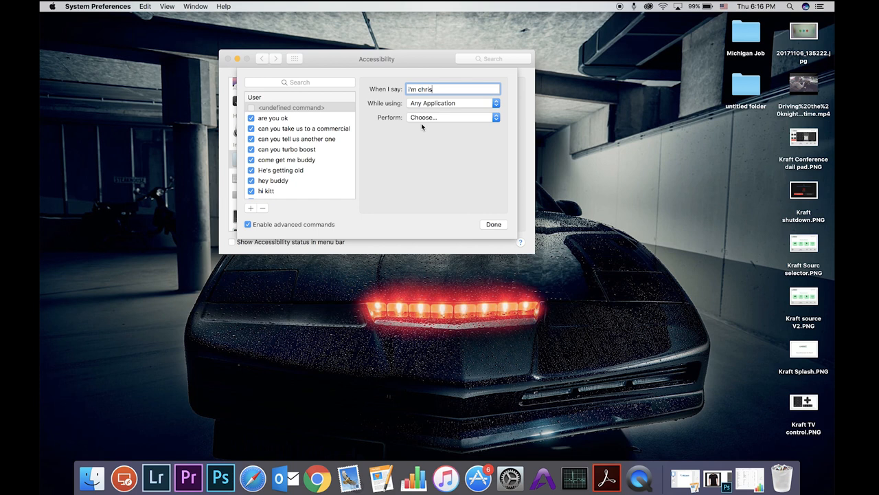
- Make 'i'm chris' open 'I dont understand.mp3' from the Good Kitt Files folder
click(453, 116)
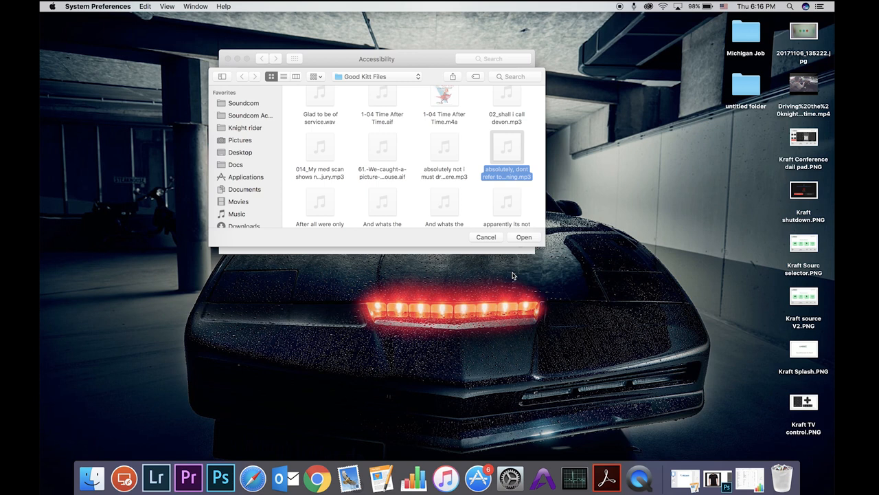
scroll(down, 3)
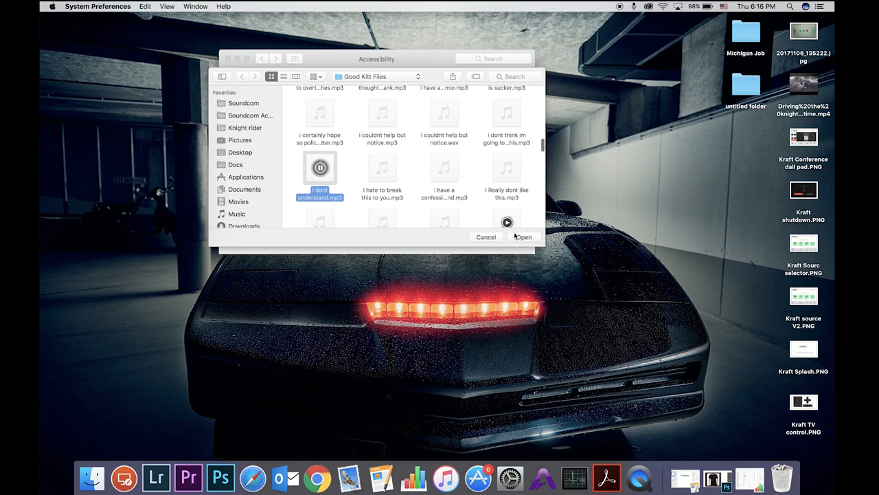
click(523, 237)
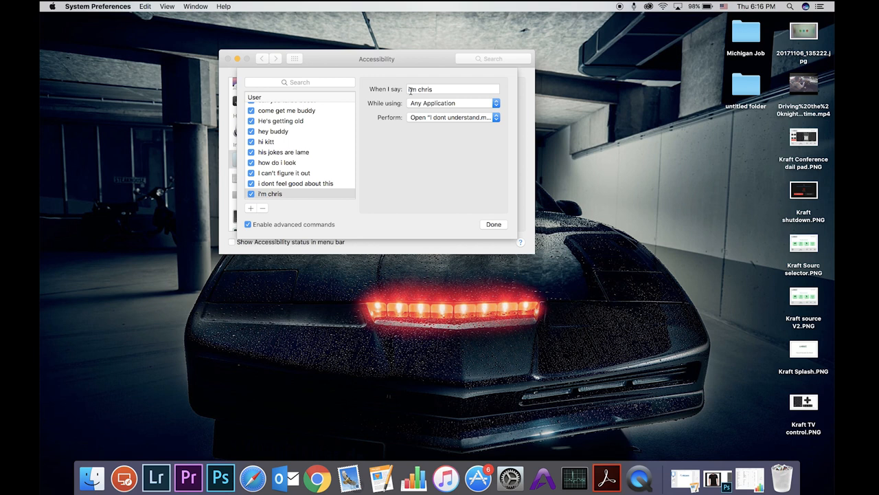
mouse_move(488, 131)
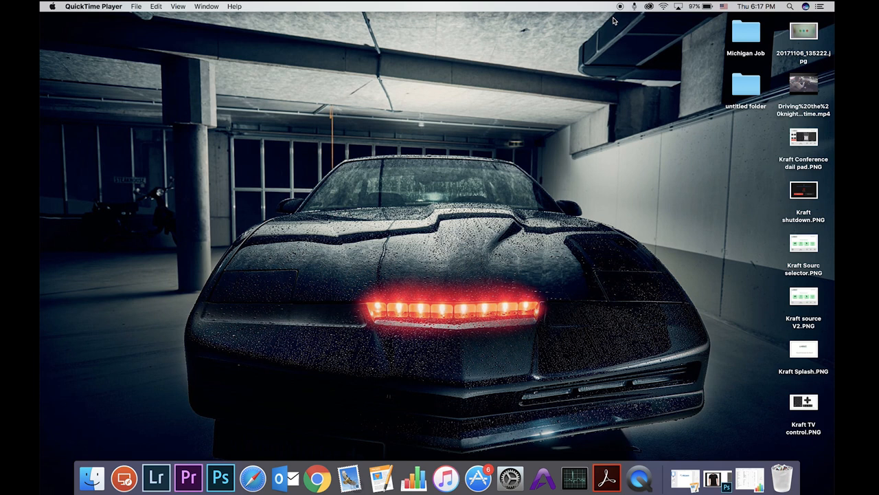
- From the Dictation menu-bar icon, listen without requiring the keyword phrase
click(634, 6)
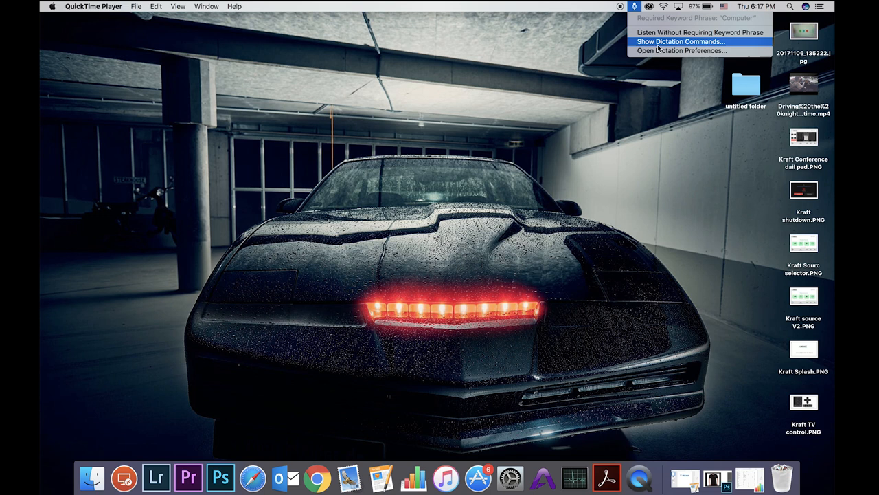
click(680, 41)
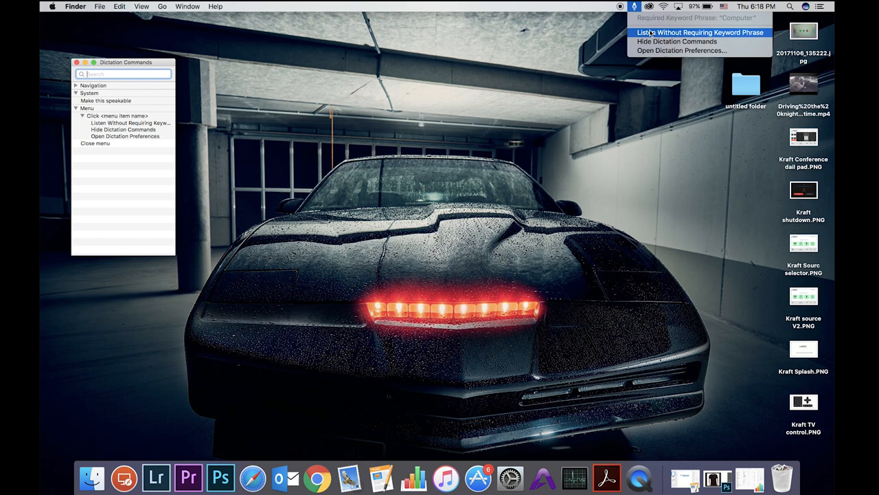
click(698, 32)
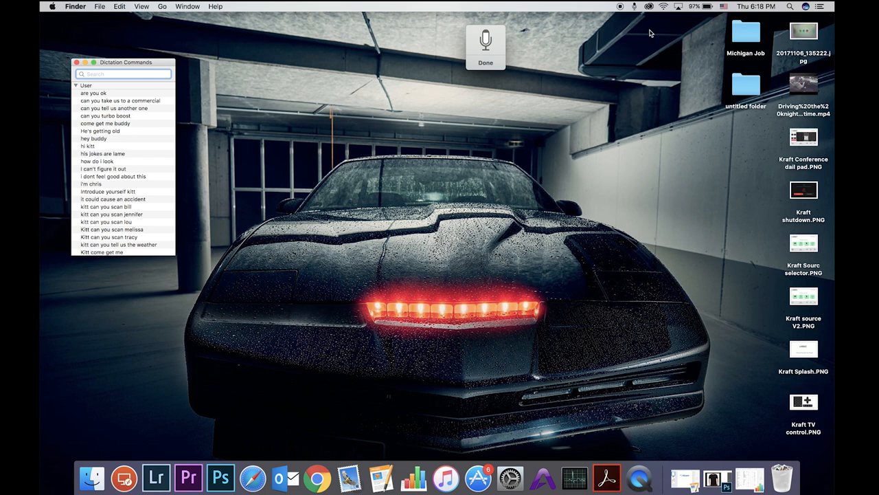
- Speak custom KITT phrases like 'come get me buddy' while Dictation listens
click(123, 74)
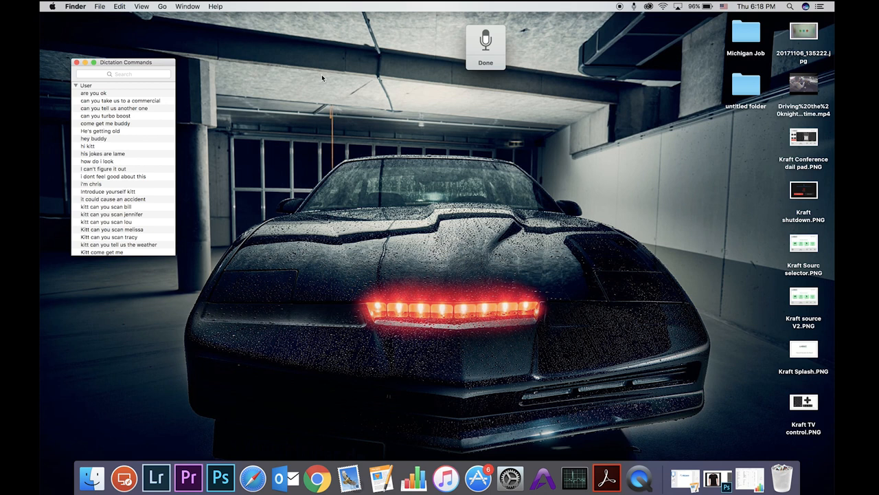
mouse_move(454, 90)
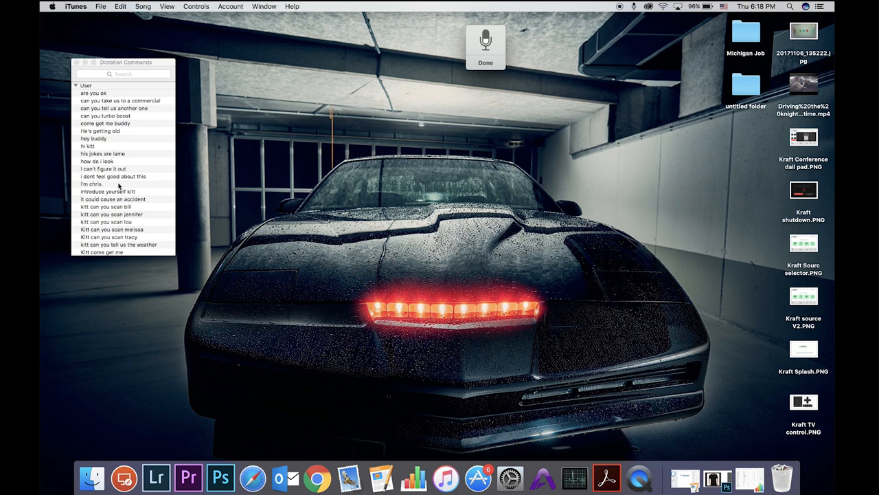
mouse_move(103, 184)
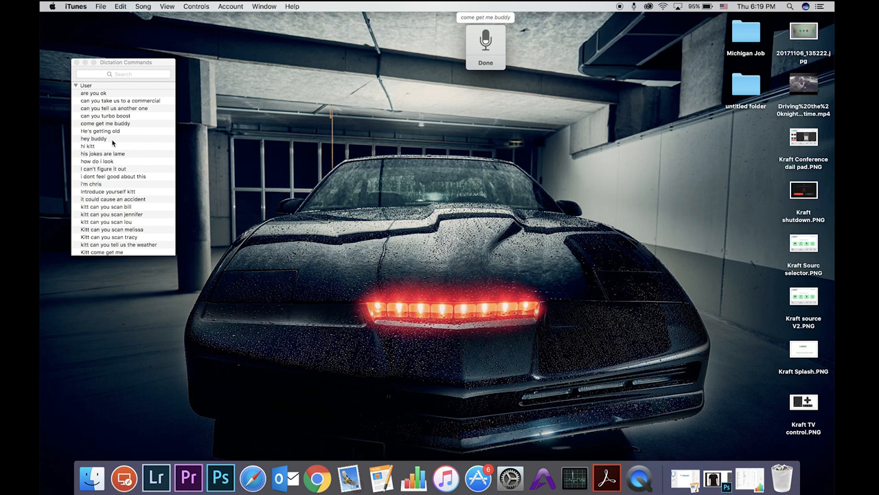
mouse_move(144, 83)
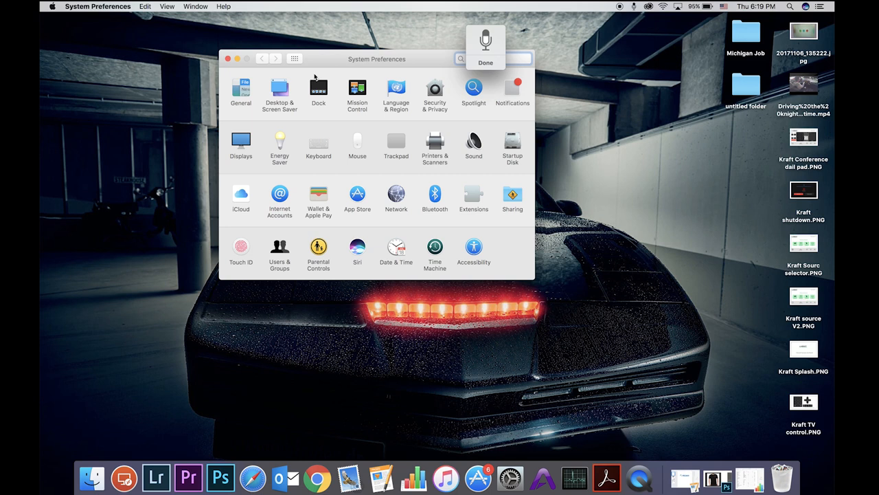
mouse_move(349, 478)
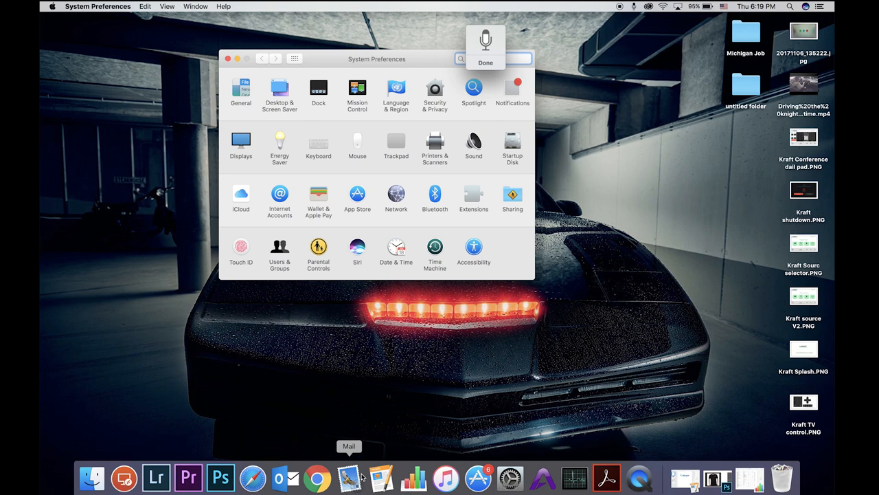
- Reopen Accessibility to show the custom dictation commands, including 'come get me buddy'
click(473, 247)
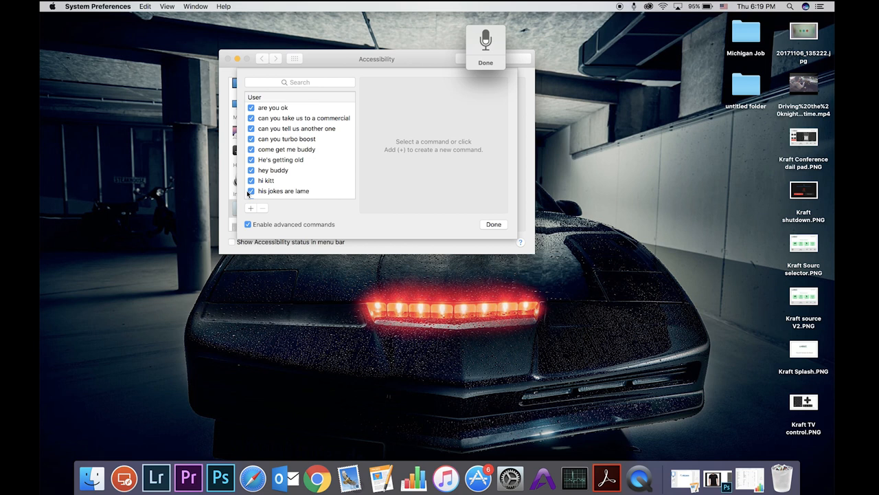
- Add a new dictation command with the phrase 'show me a video her'
click(251, 208)
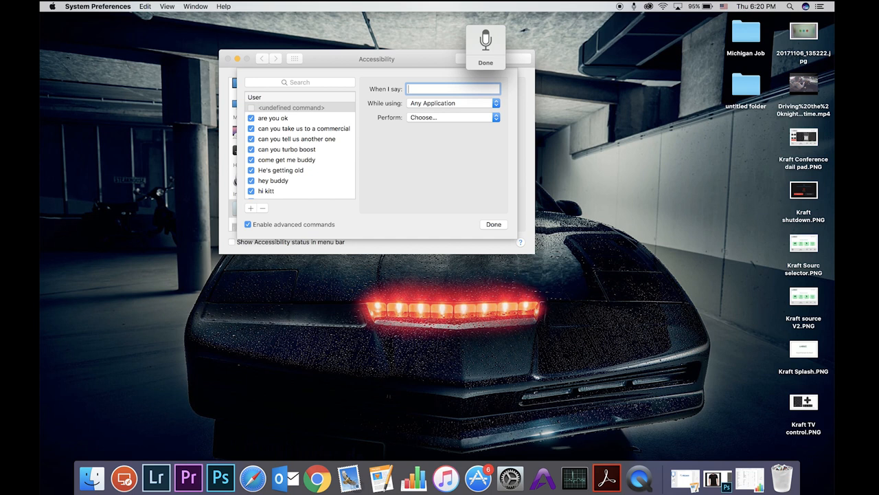
text(hi)
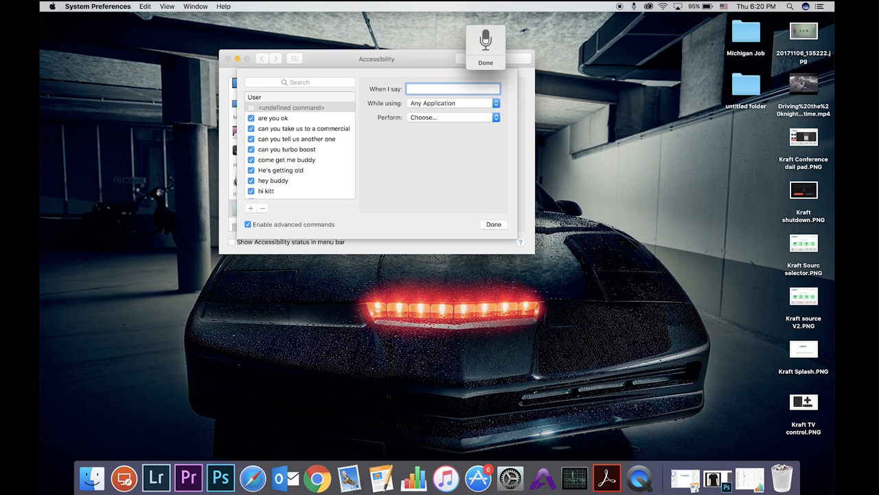
text(show me a video her)
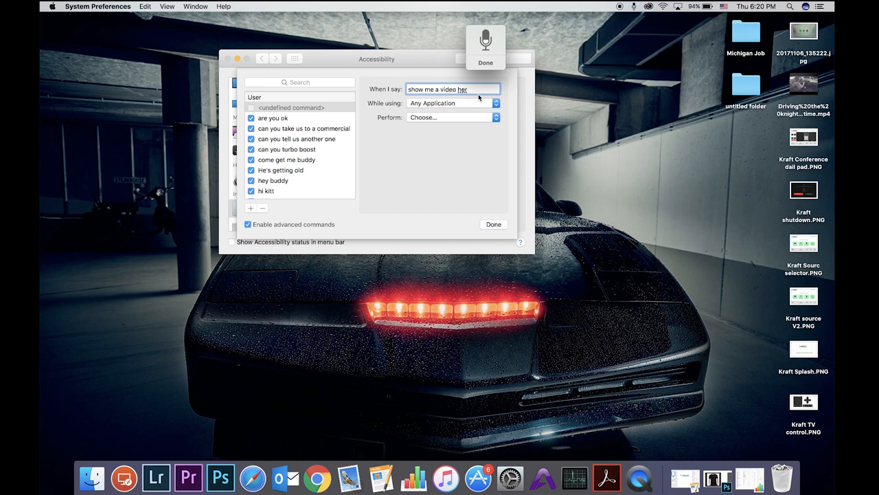
- Make the new command open the Driving MP4 video from the Desktop
click(450, 116)
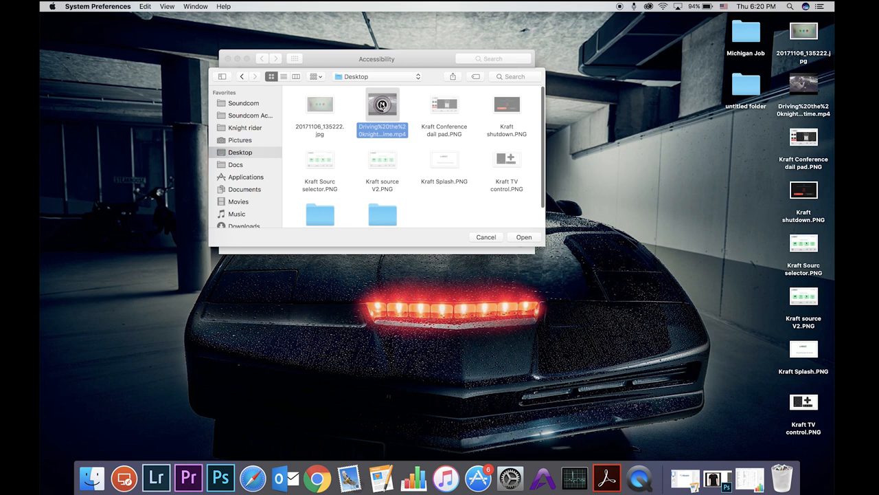
- Set the 'show me a video' command to open the Driving video MP4, then close the commands editor
click(523, 237)
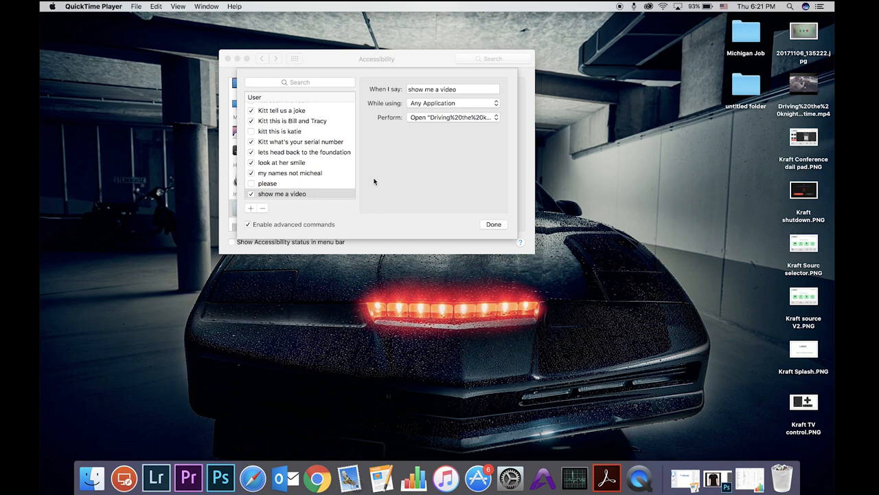
mouse_move(480, 226)
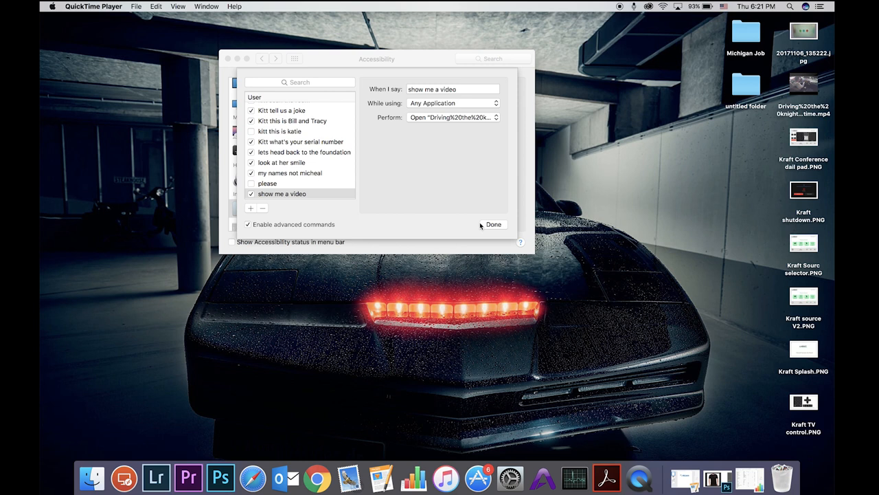
click(493, 224)
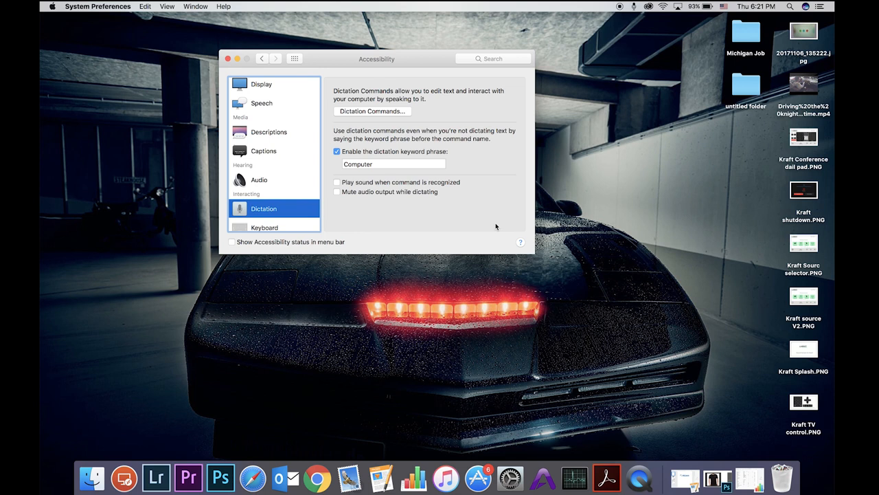